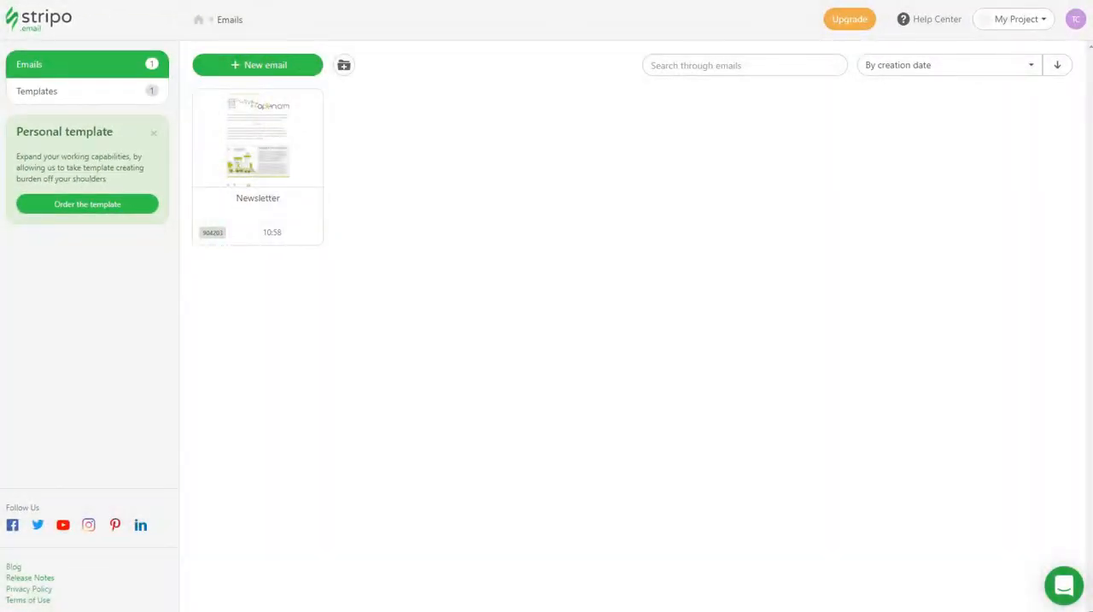
Step: Go to the Templates section to view the Saved templates list
click(257, 137)
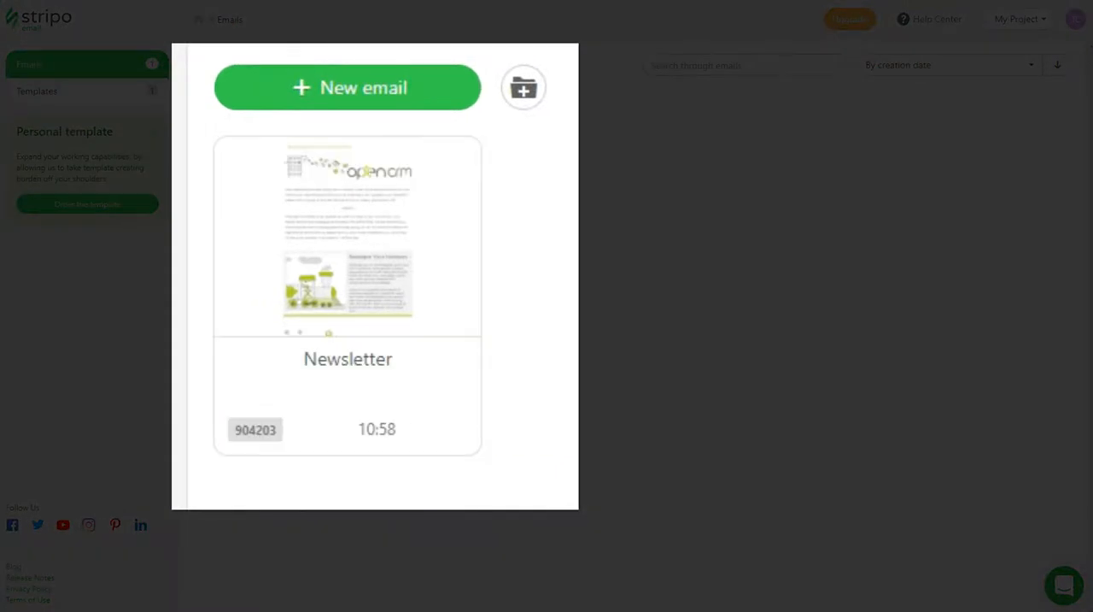
click(36, 90)
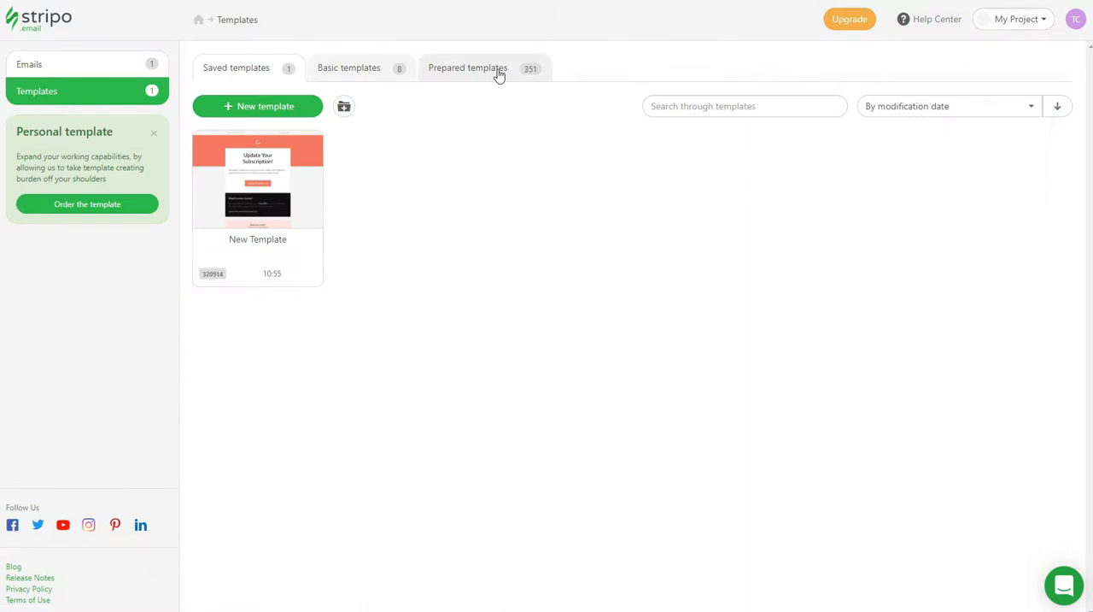
Step: Open the saved New Template card in the Stripo editor
click(467, 68)
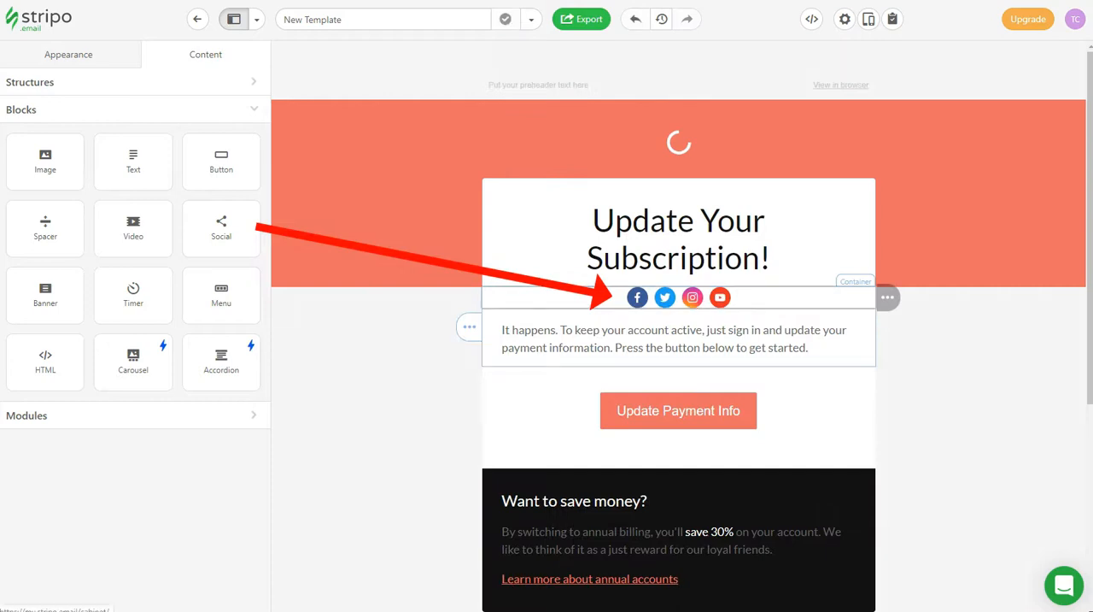
mouse_move(720, 298)
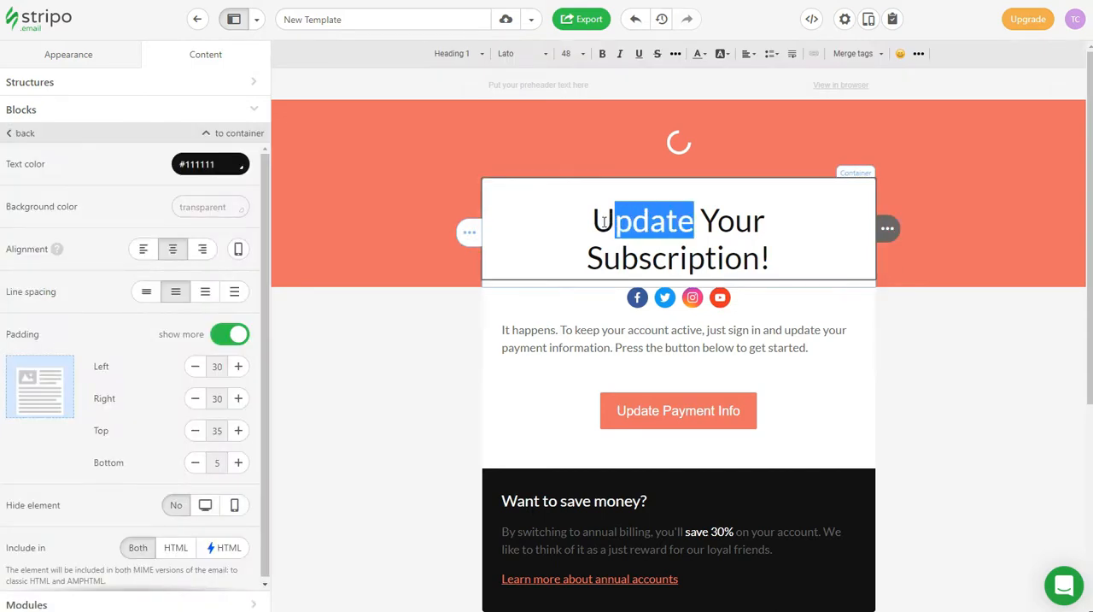
Step: Replace 'Update' with 'Renew' in the heading, then return to the emails
text(Renew)
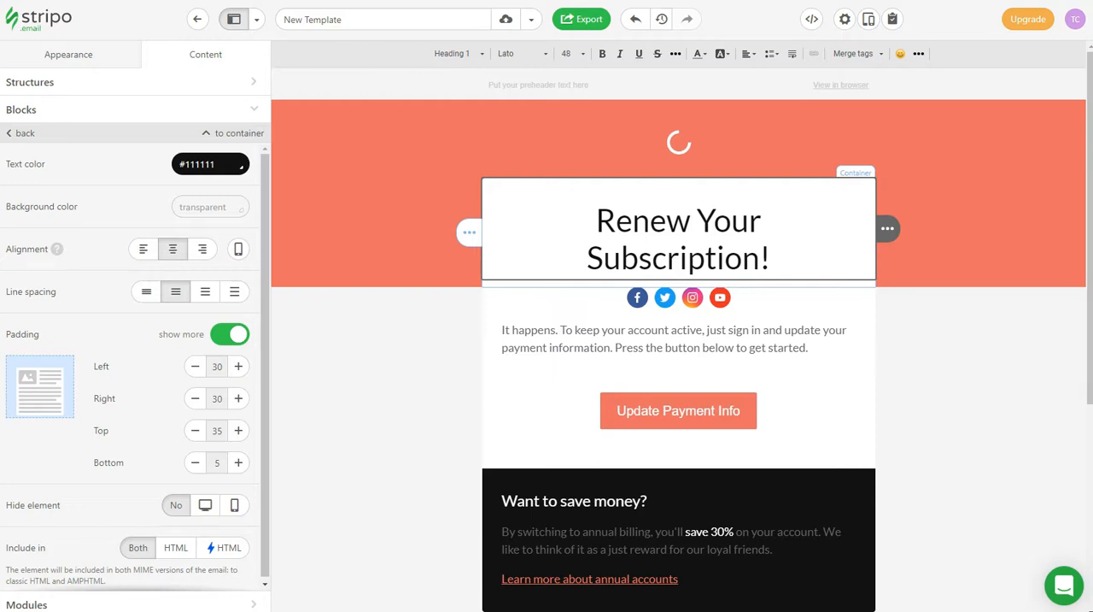
click(692, 220)
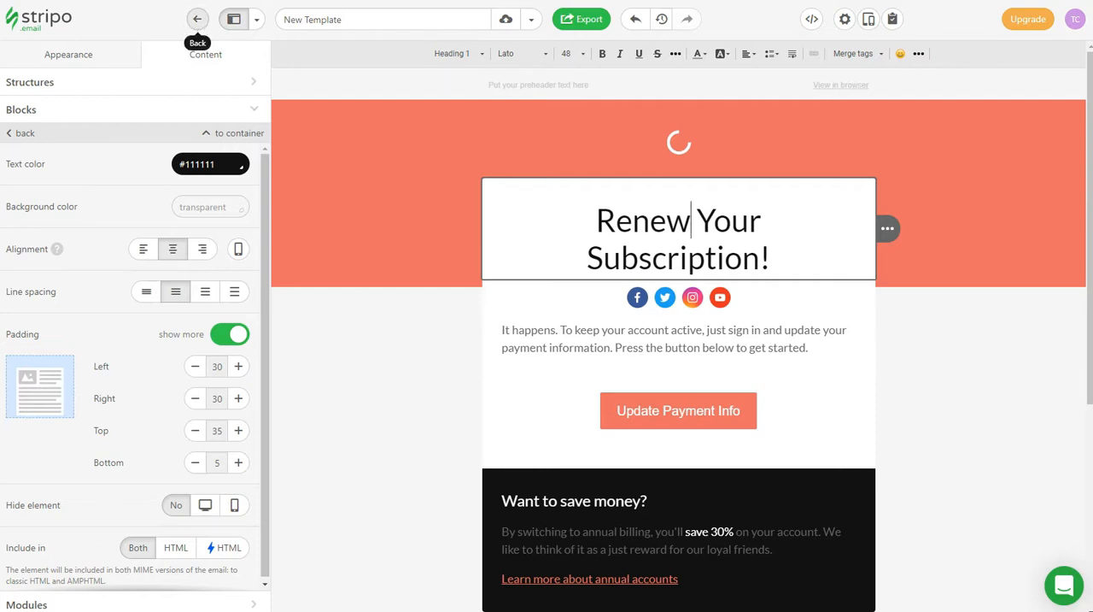
click(197, 19)
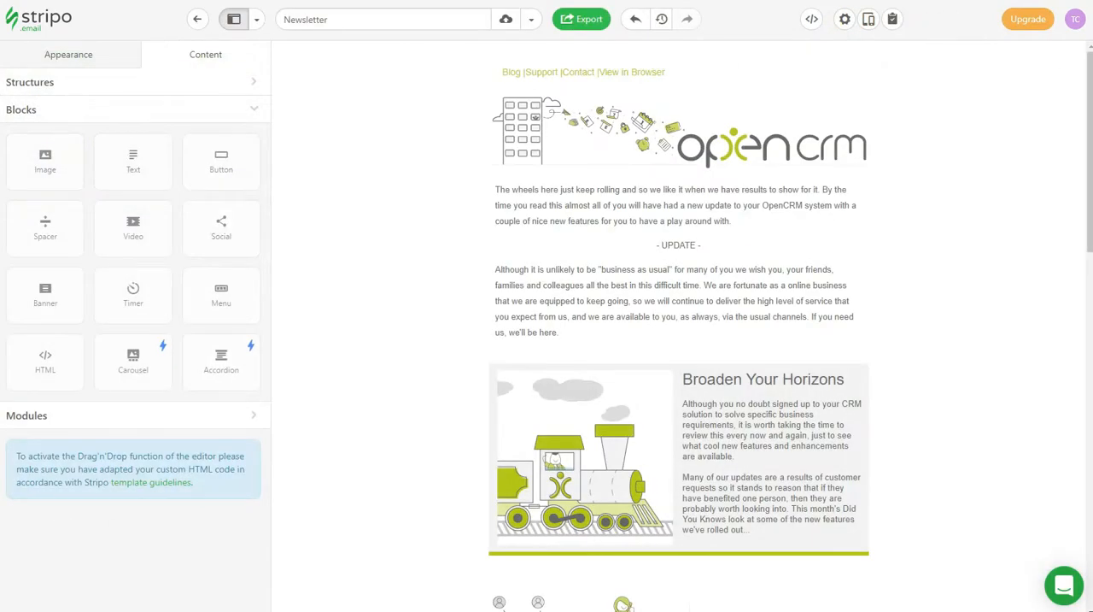
Step: Export the Newsletter email as HTML code
click(581, 19)
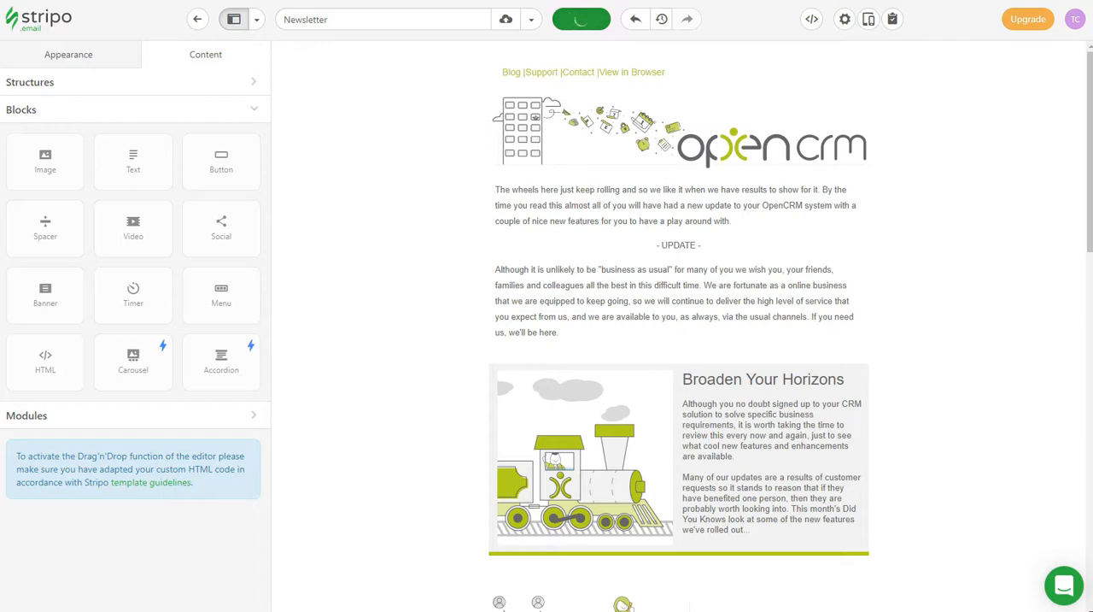
click(581, 19)
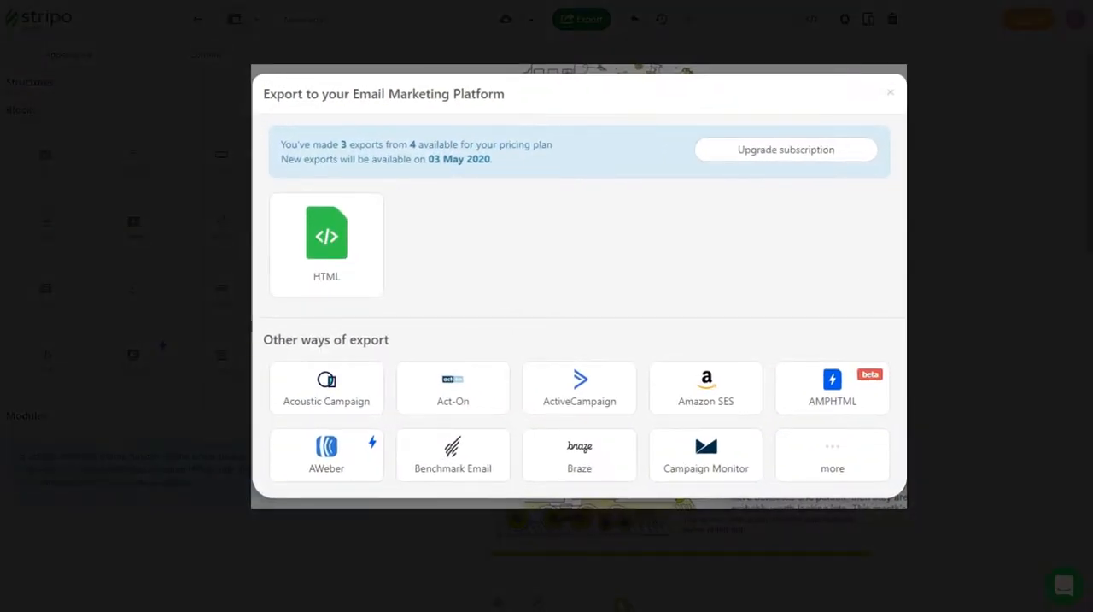
click(327, 243)
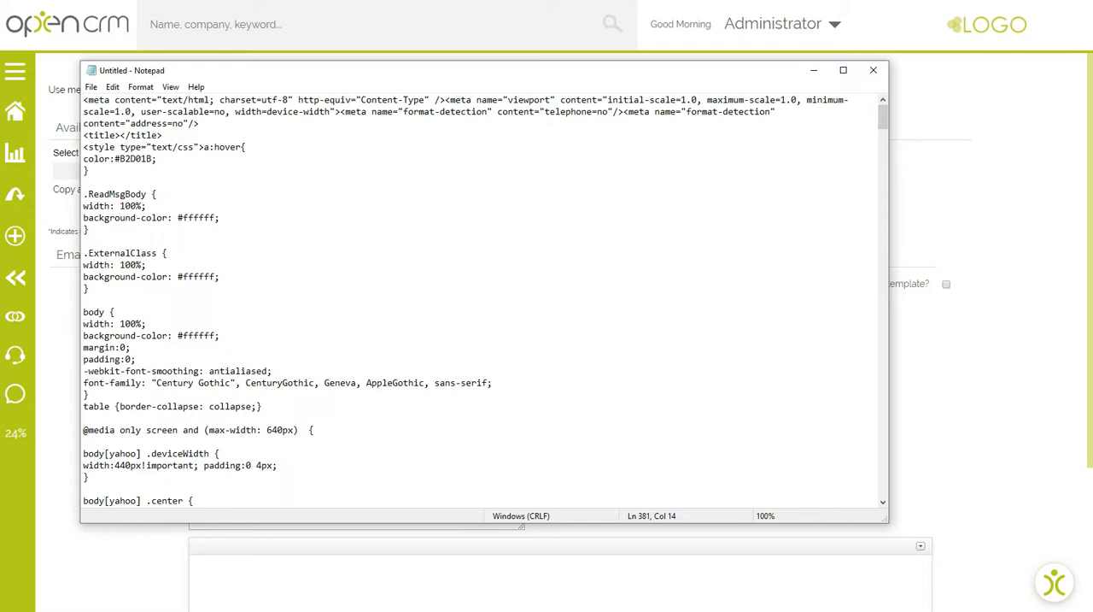
Step: Copy all the exported newsletter HTML from Notepad and return to OpenCRM
click(873, 71)
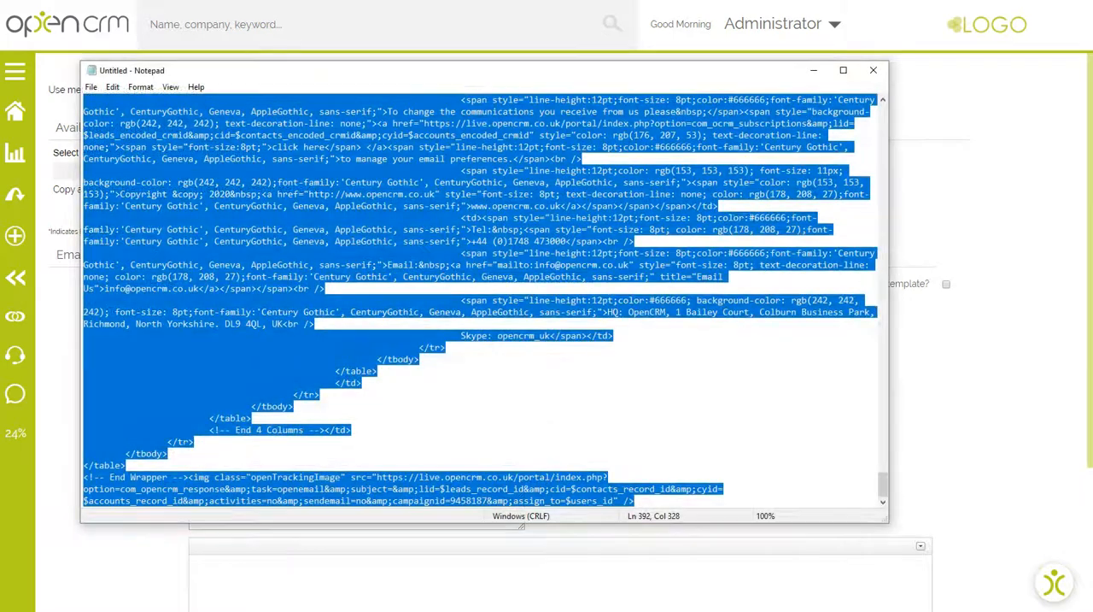
click(873, 70)
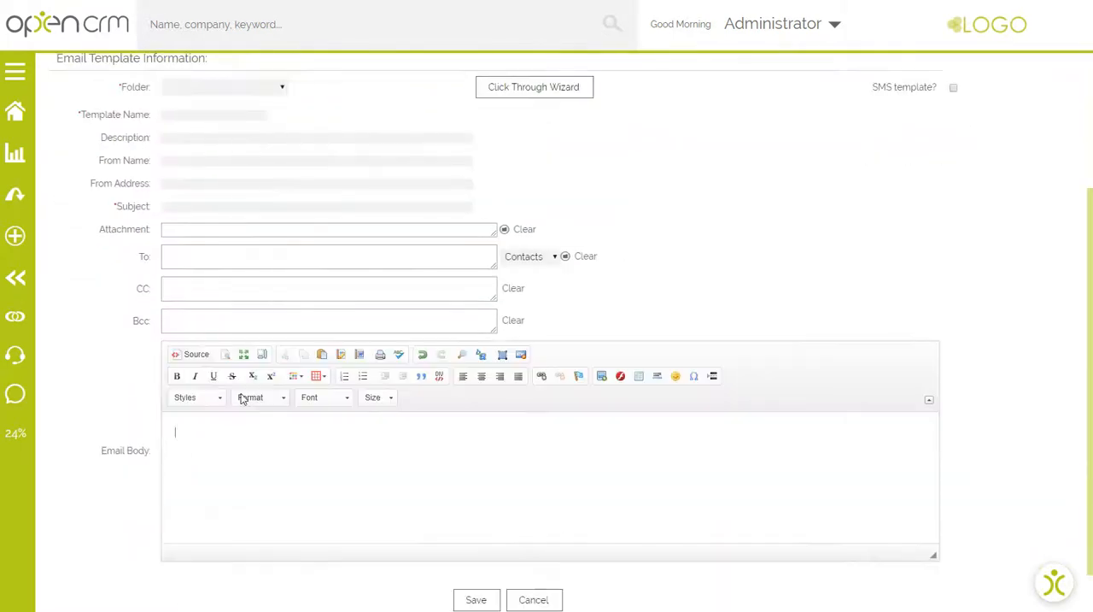
Step: Paste the newsletter HTML into the Email Body source view and show the rendered design
click(191, 354)
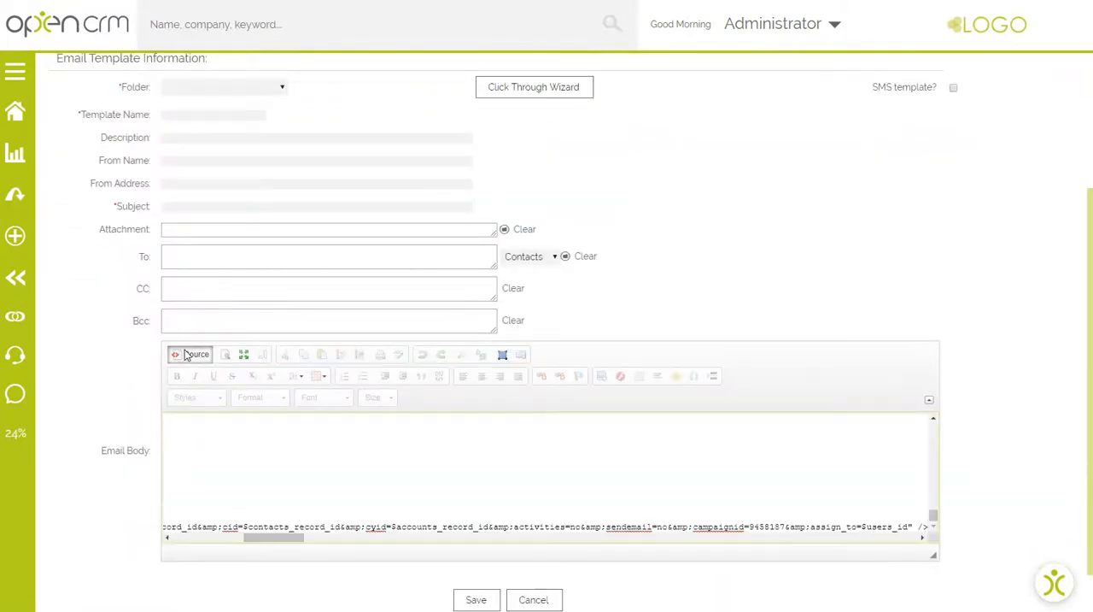
click(191, 353)
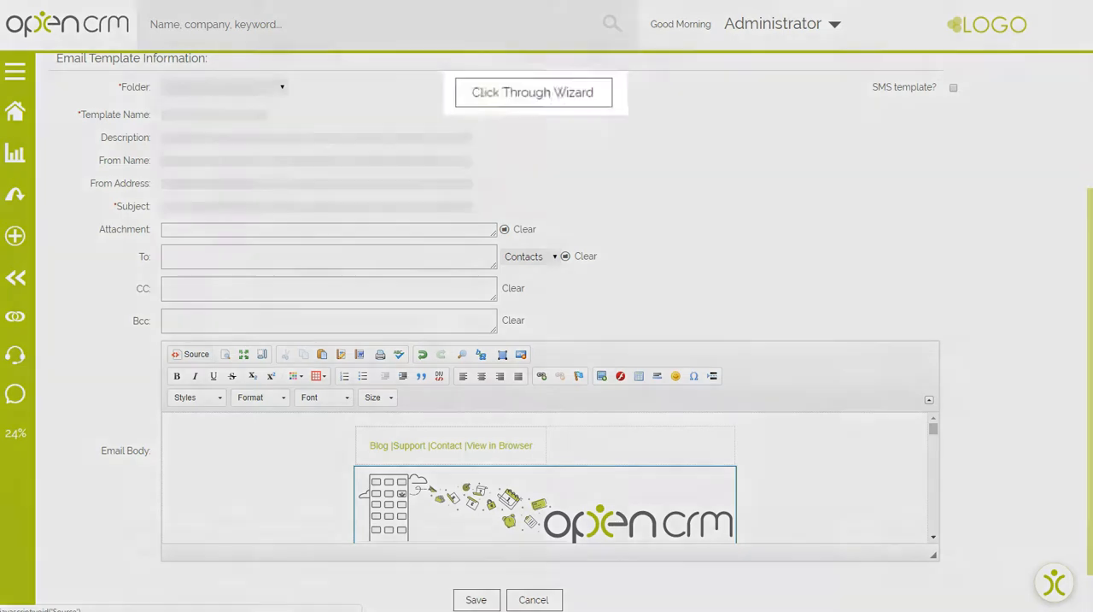
click(532, 92)
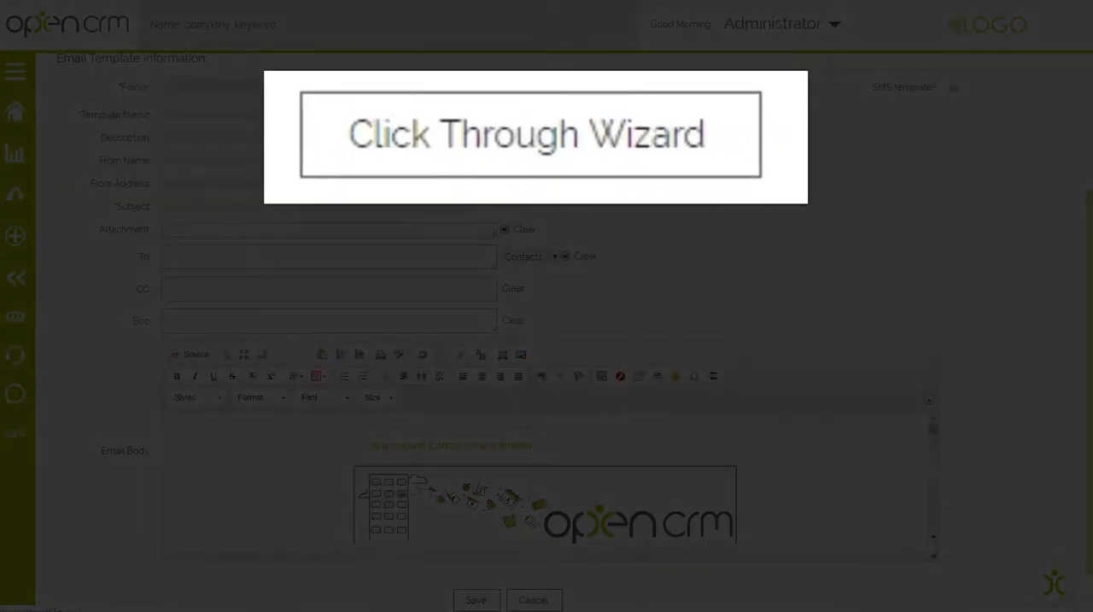